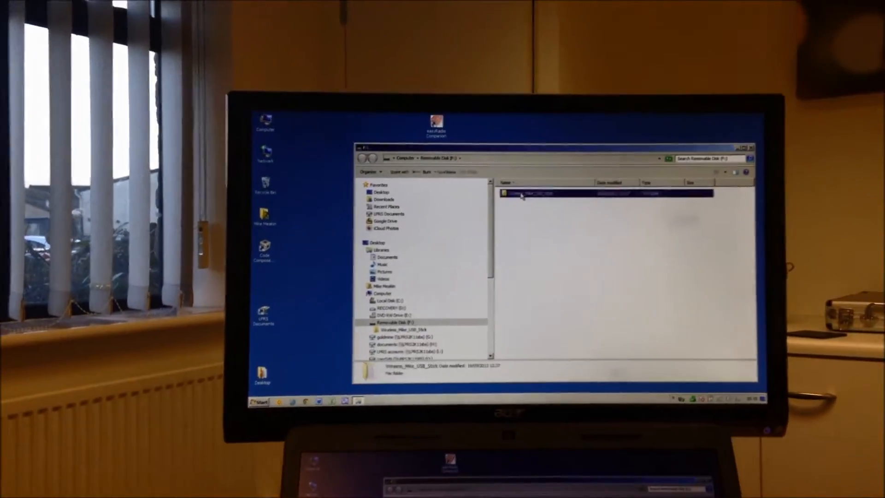
Browse Wireless_Mike_USB_Stick > Software into the eRIC Flash Programmer V1_1 Setup folder.
{"action": "double_click", "coordinate": [532, 193]}
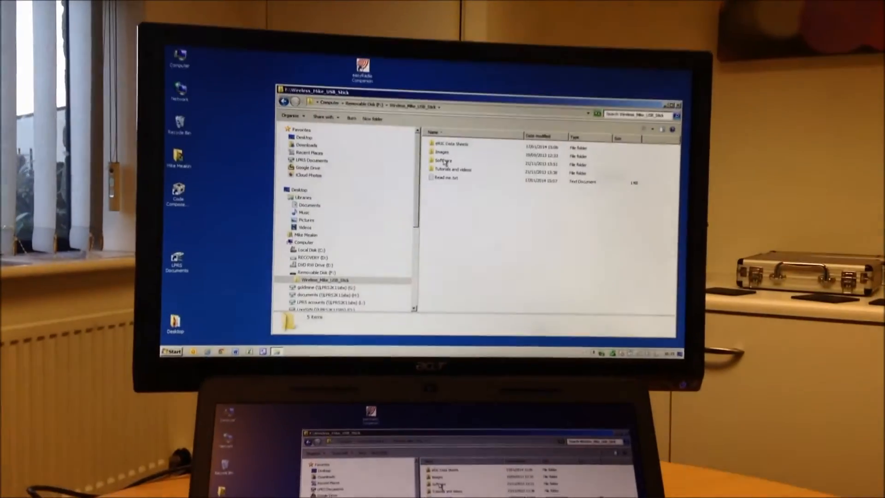
{"action": "double_click", "coordinate": [442, 160]}
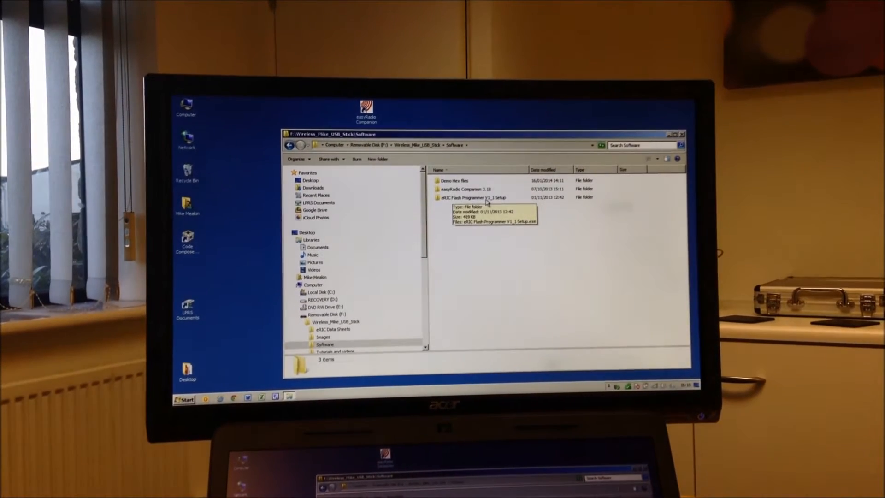
{"action": "left_click", "coordinate": [472, 198]}
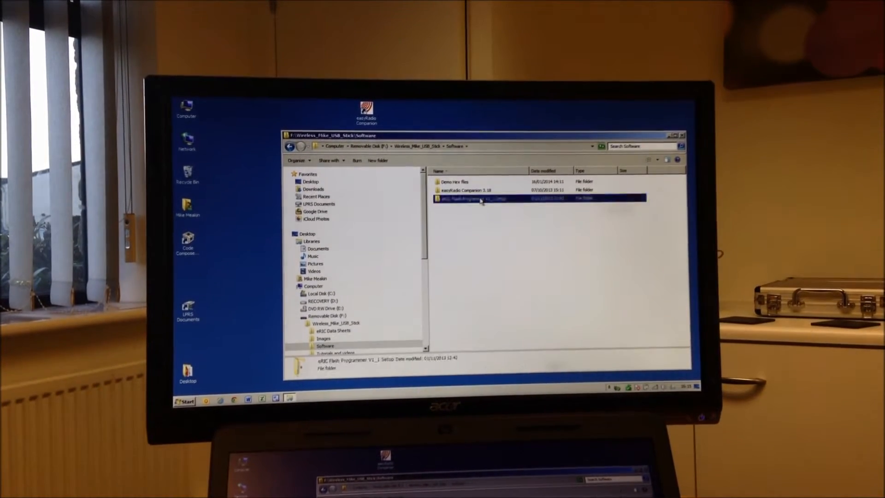
{"action": "double_click", "coordinate": [481, 195]}
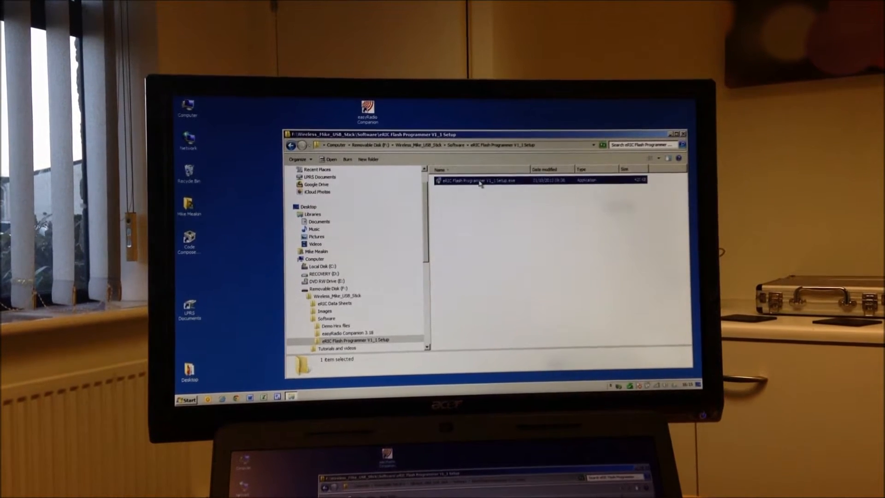
Run the eRIC Flash Programmer installer, allowing UAC and installing into the existing folder.
{"action": "double_click", "coordinate": [478, 180]}
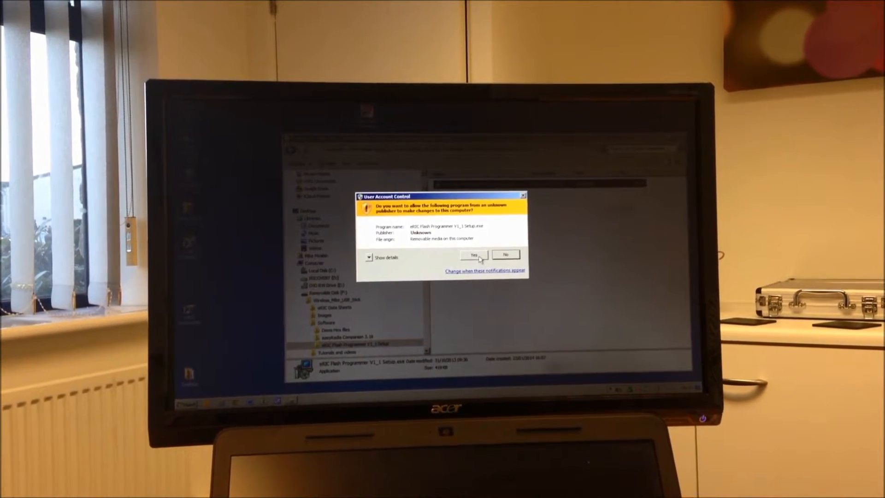
{"action": "left_click", "coordinate": [473, 255]}
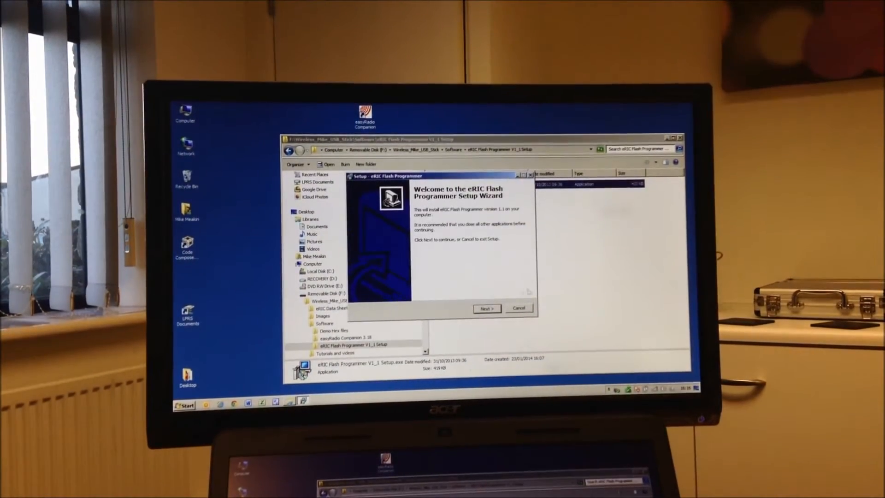
{"action": "left_click", "coordinate": [487, 308]}
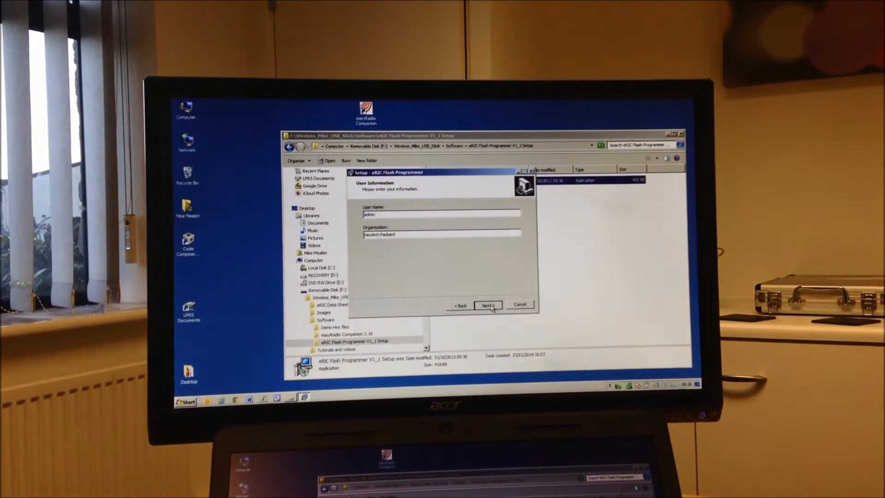
{"action": "left_click", "coordinate": [488, 305]}
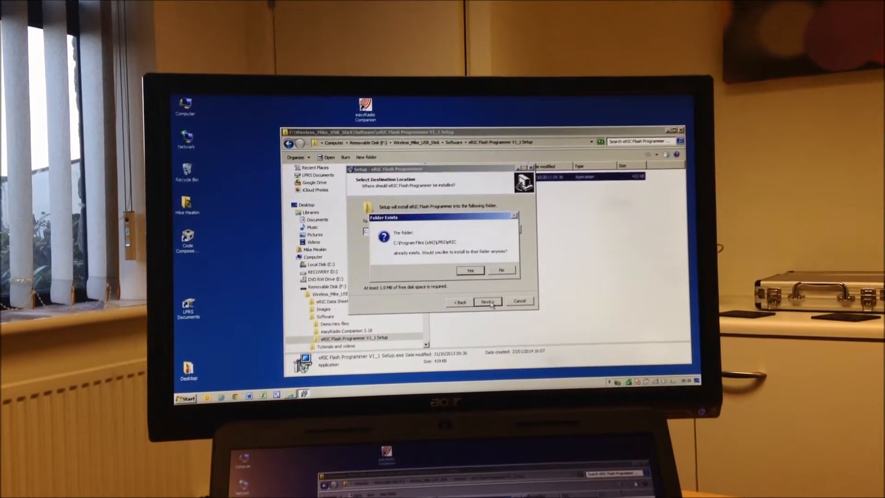
{"action": "left_click", "coordinate": [470, 271]}
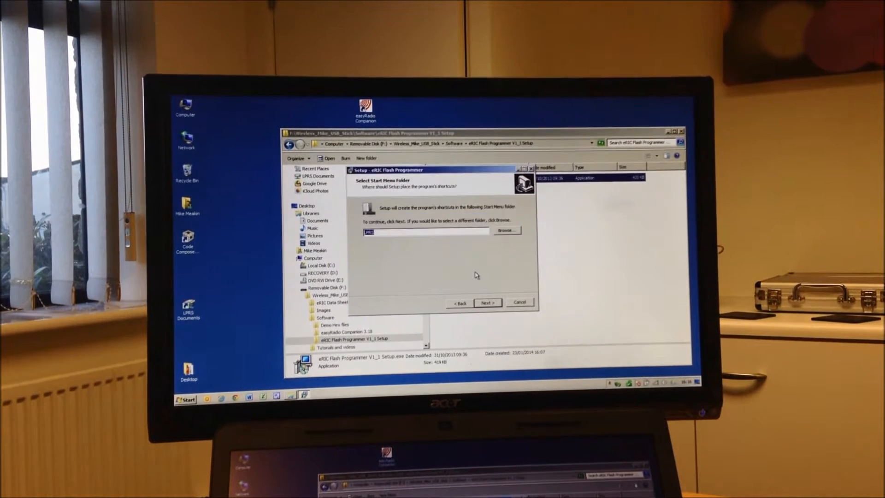
{"action": "left_click", "coordinate": [488, 302]}
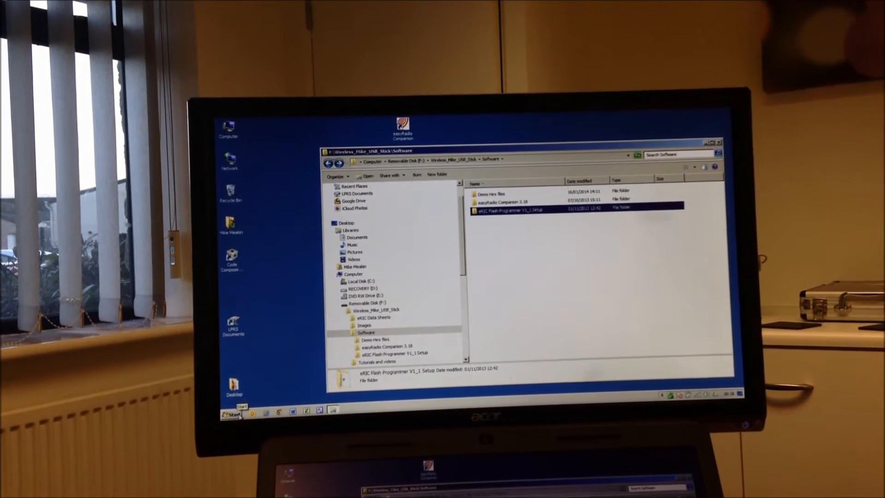
Bring up the Windows Start menu.
{"action": "left_click", "coordinate": [234, 414]}
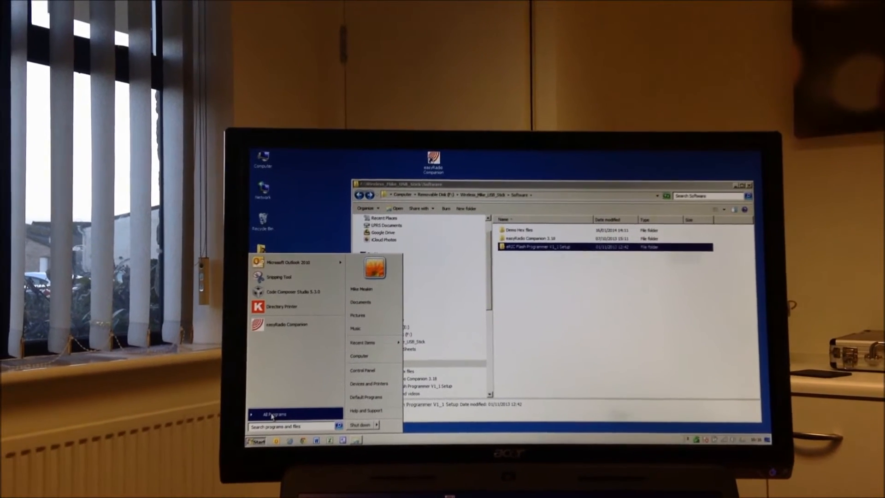
Expand All Programs in the Start menu.
{"action": "left_click", "coordinate": [275, 414]}
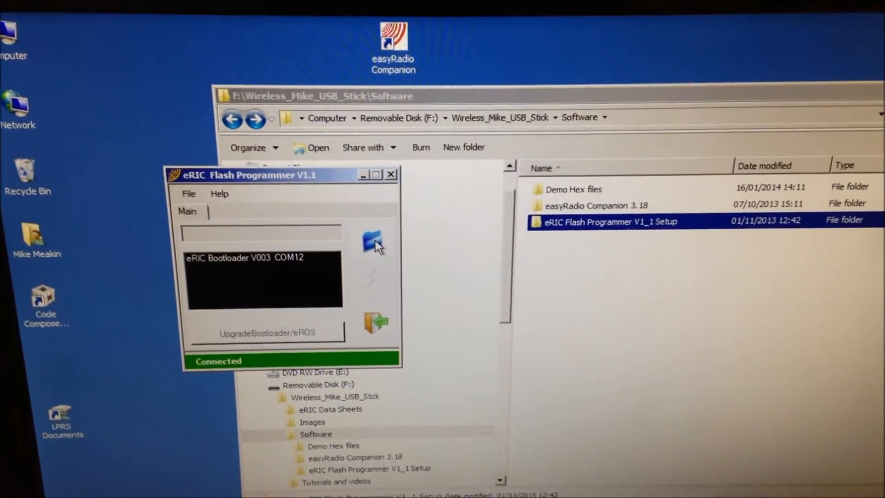
Load eRIC_Demo1.hex into eRIC Flash Programmer.
{"action": "left_click", "coordinate": [372, 243]}
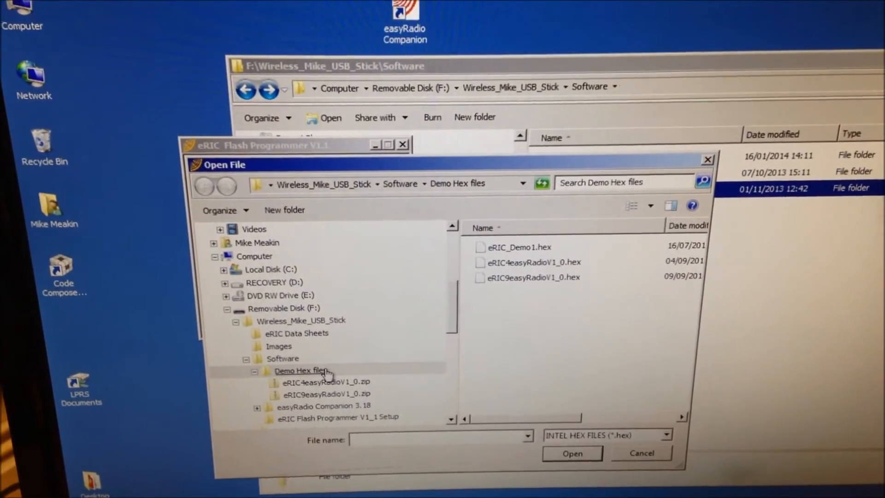
{"action": "left_click", "coordinate": [515, 246]}
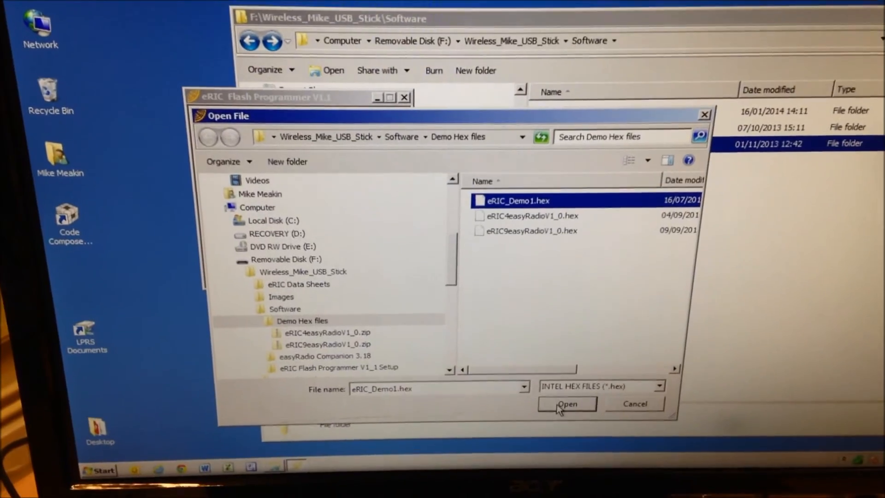
{"action": "left_click", "coordinate": [567, 404]}
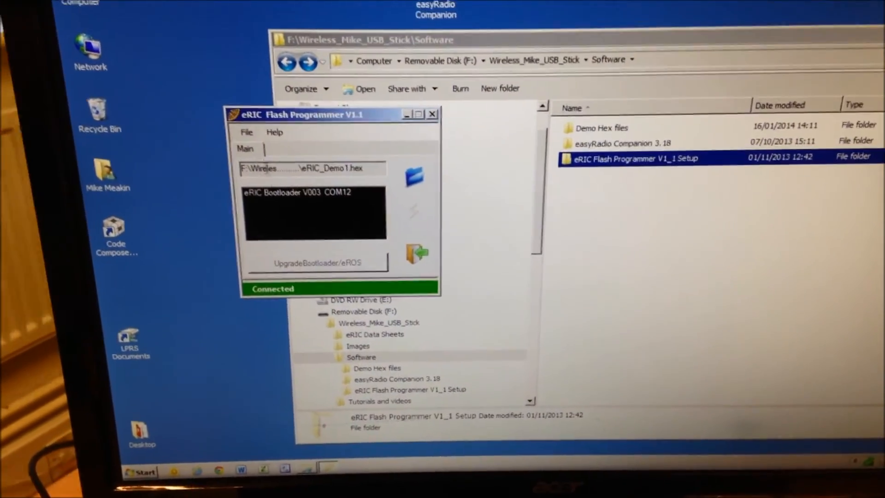